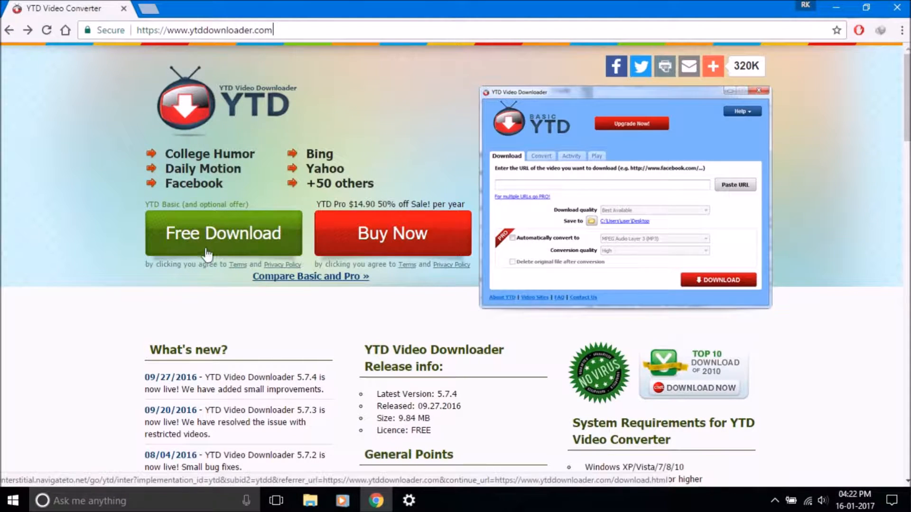
Step: Get the free YTDSetup.exe installer from the ytddownloader.com Free Download button
left_click(223, 234)
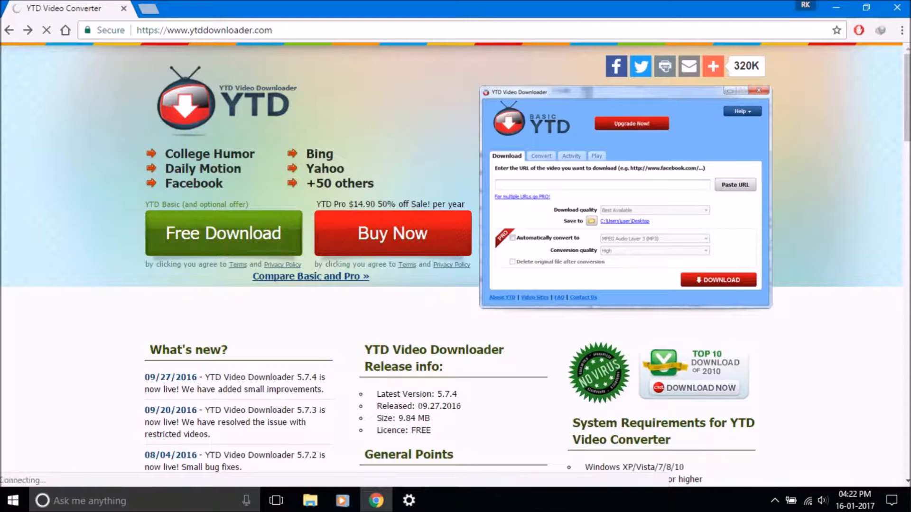
left_click(223, 233)
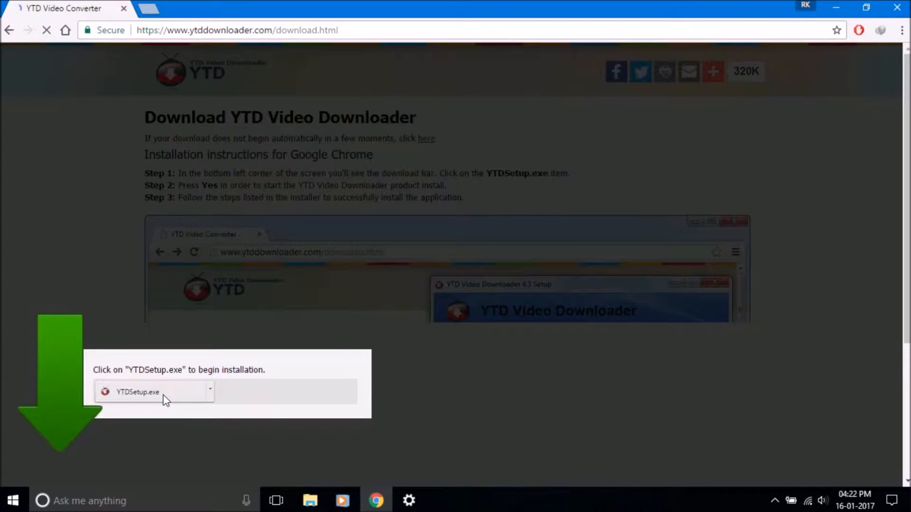
Step: Run YTDSetup.exe, start the installer download in its manager and hide it to the tray
left_click(138, 392)
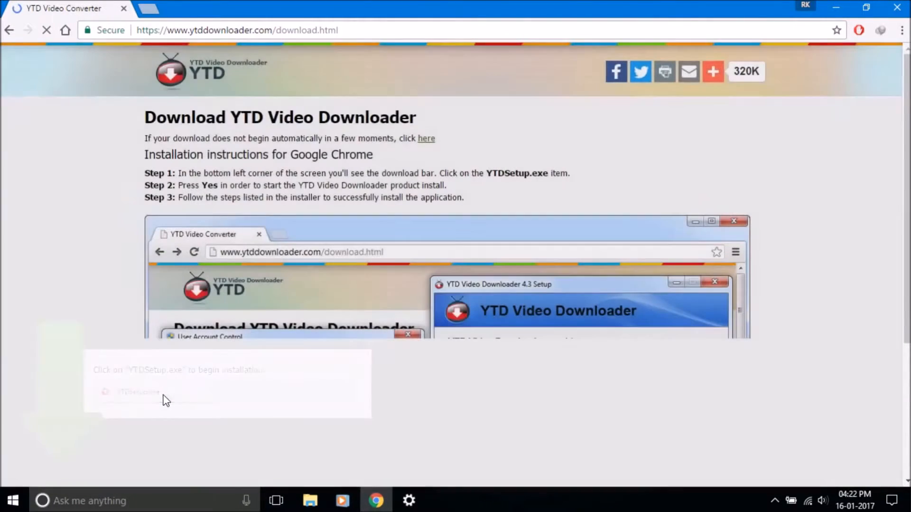
scroll("down", 3)
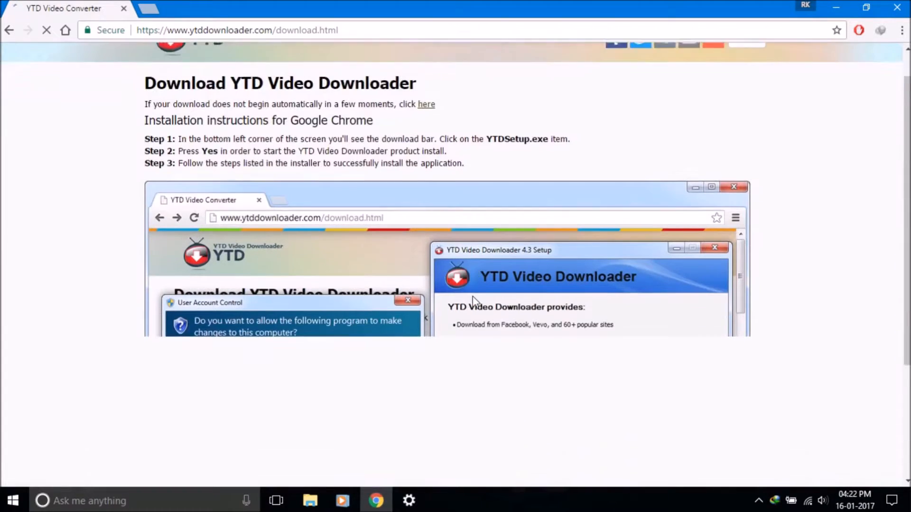
scroll("up", 3)
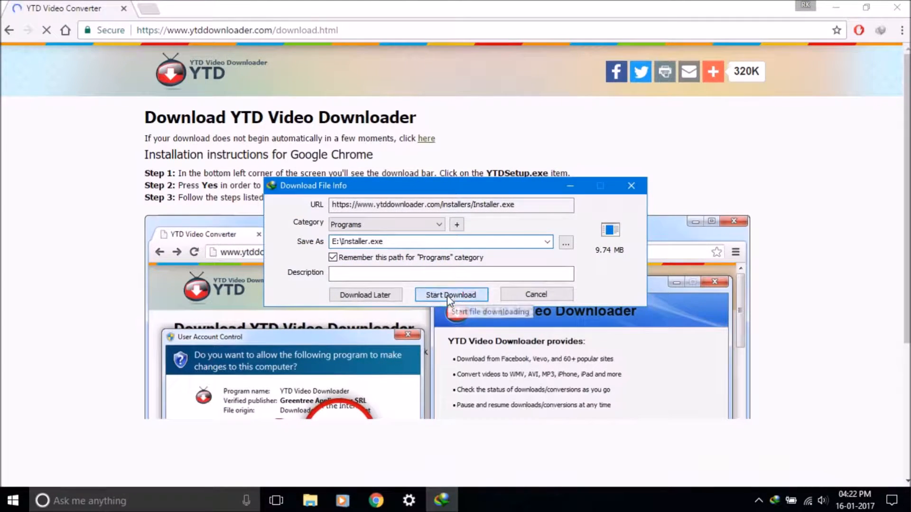
left_click(451, 294)
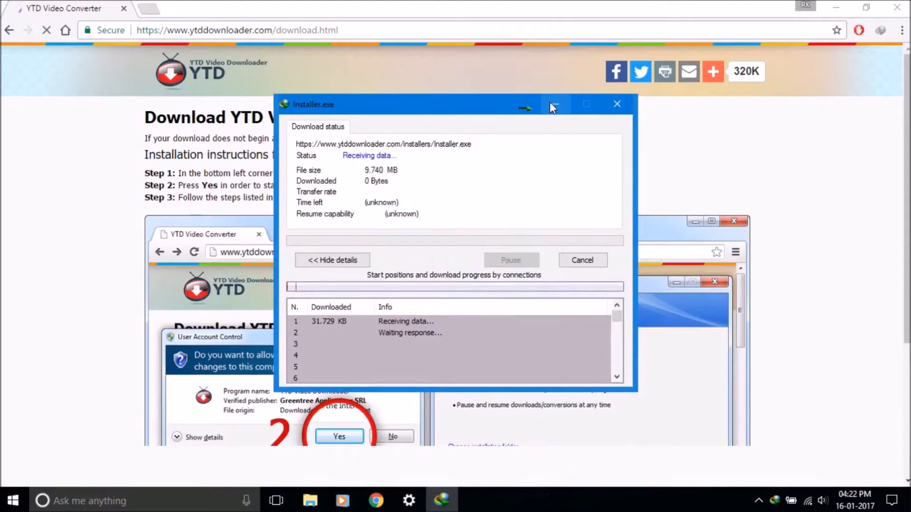
mouse_move(522, 109)
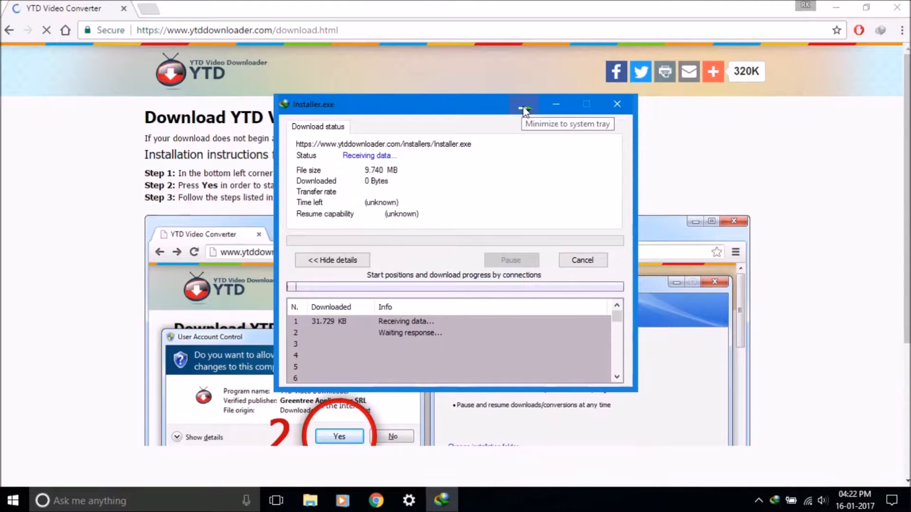
left_click(522, 110)
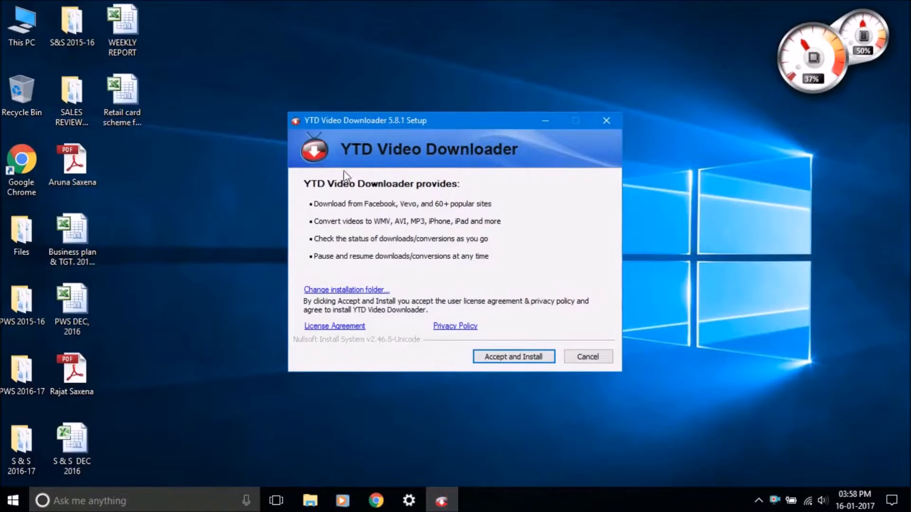
mouse_move(372, 219)
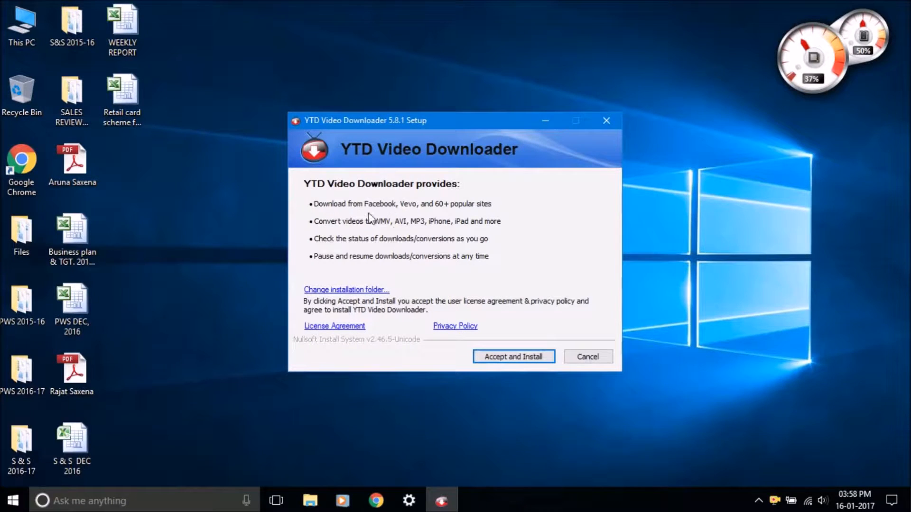
mouse_move(331, 216)
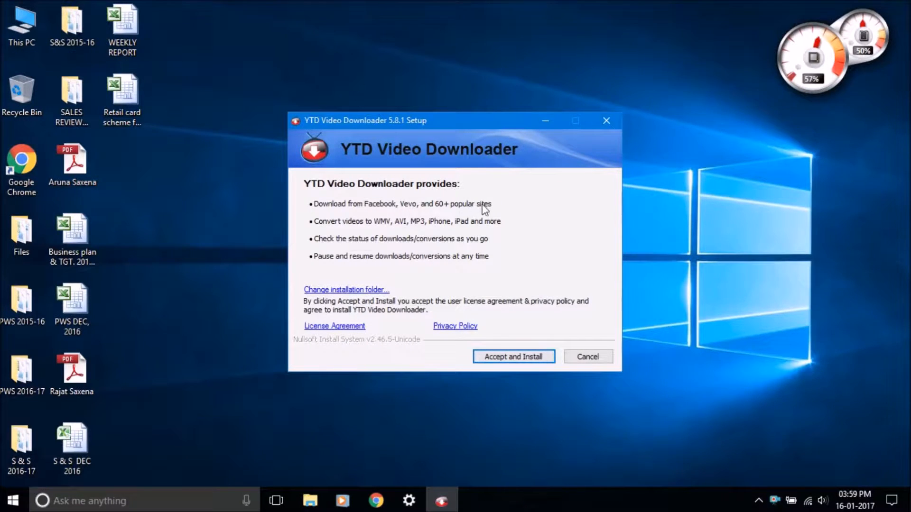
mouse_move(421, 227)
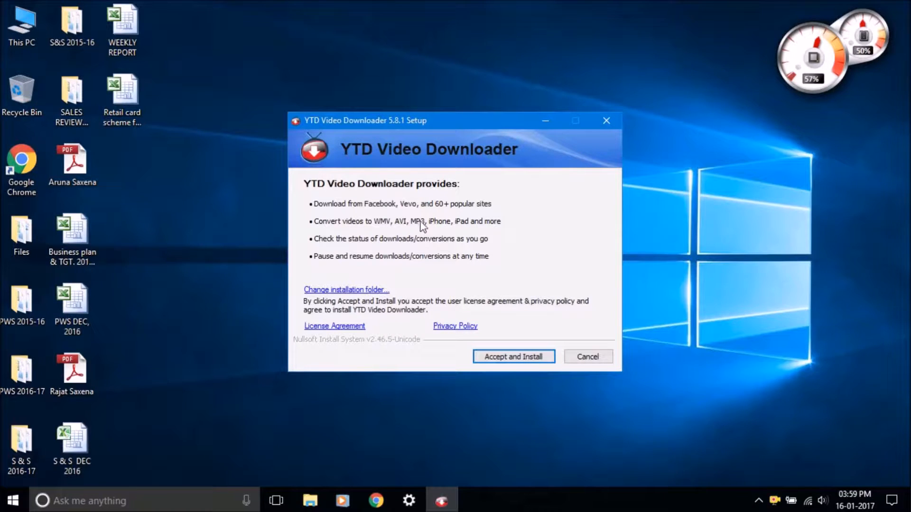
mouse_move(347, 251)
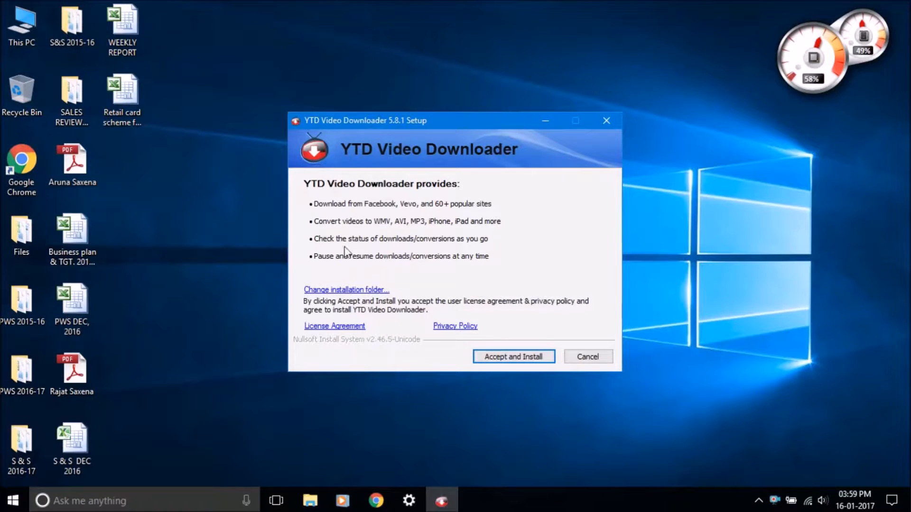
mouse_move(491, 247)
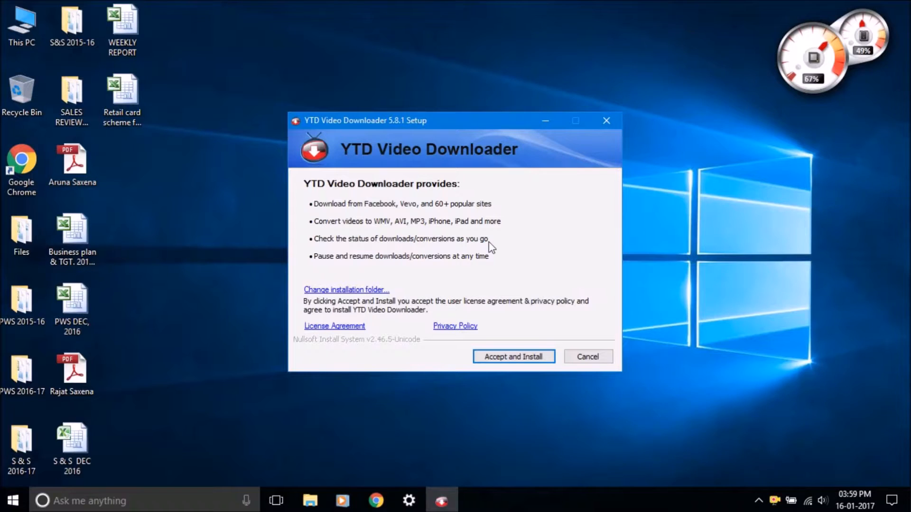
mouse_move(487, 263)
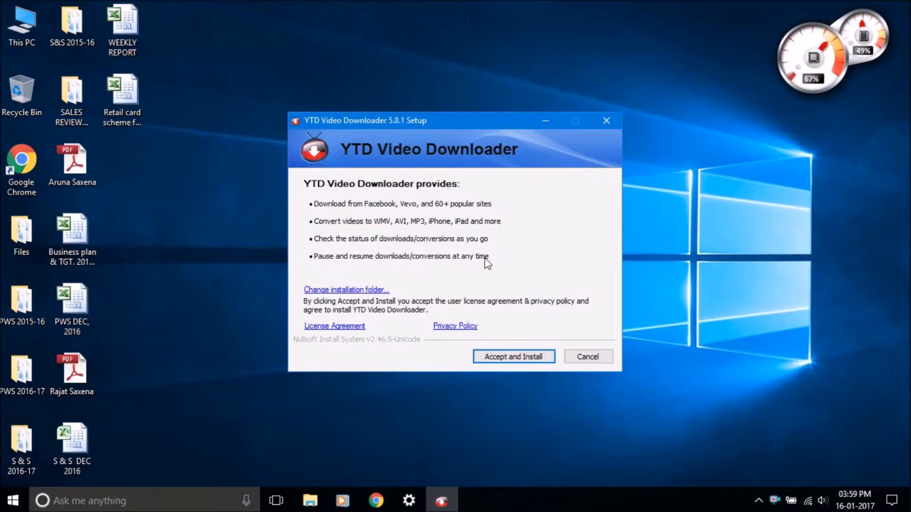
mouse_move(513, 356)
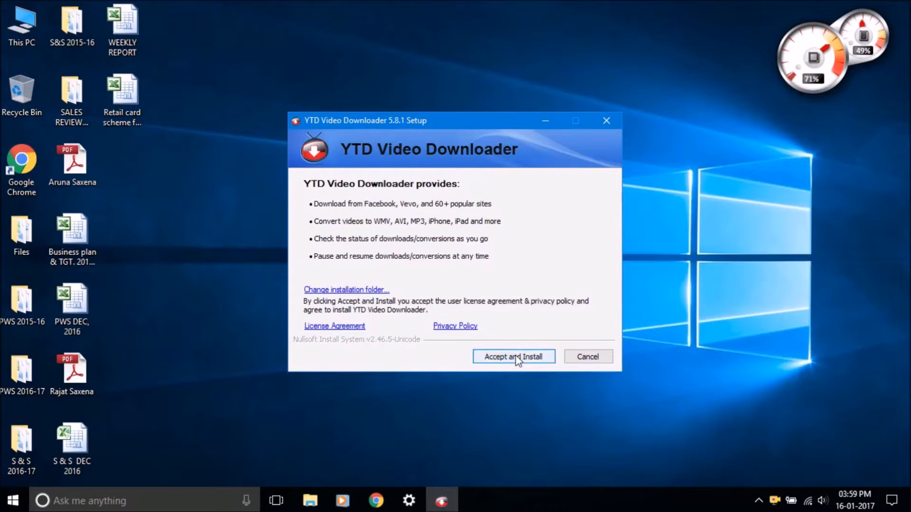
Step: Accept the license, install YTD Video Downloader 5.8.1 and reach the completion screen
left_click(513, 356)
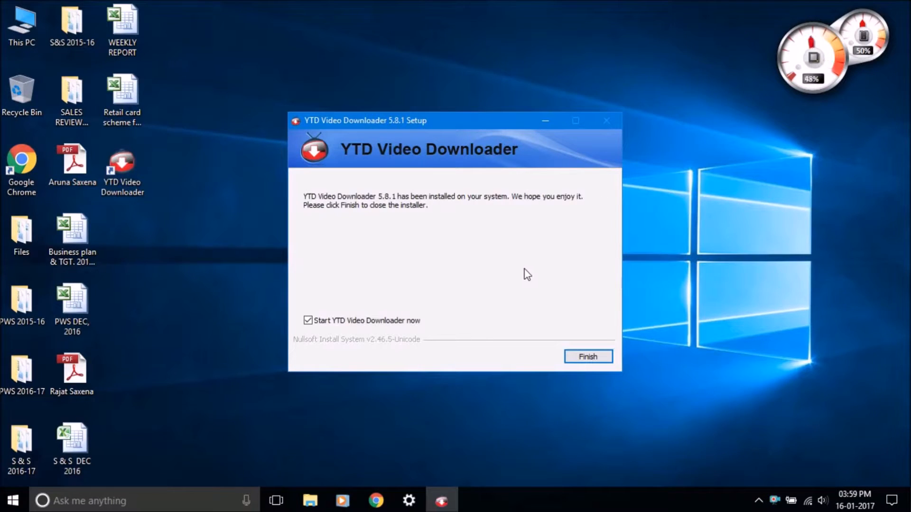
left_click(586, 356)
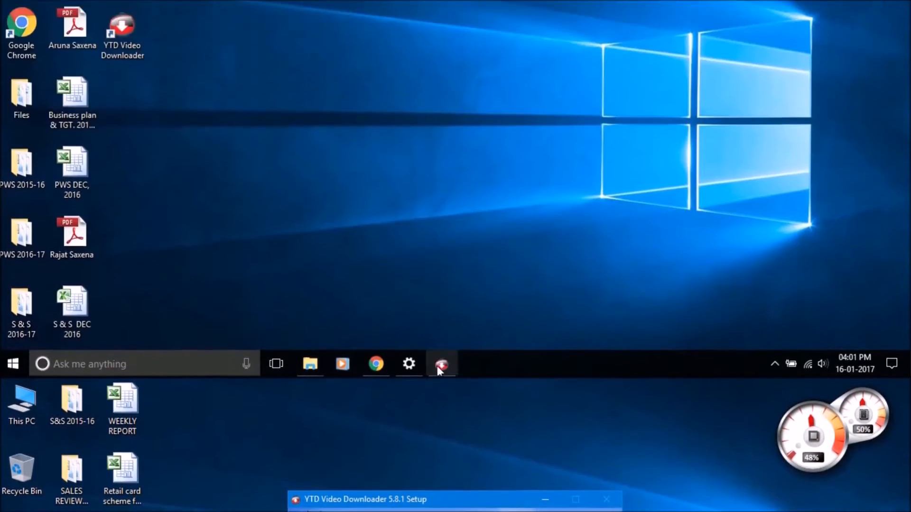
Step: Bring Chrome's YouTube home page forward and copy a recommended video's link address
left_click(442, 363)
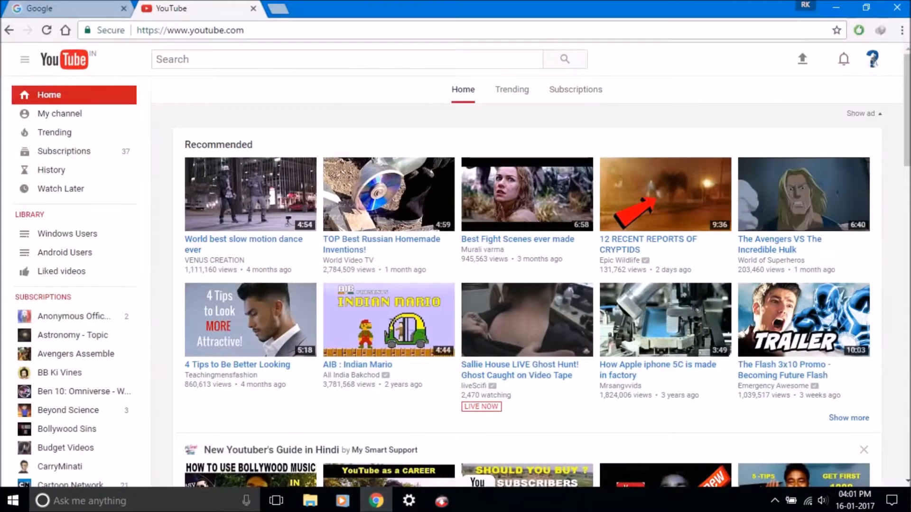
scroll("down", 3)
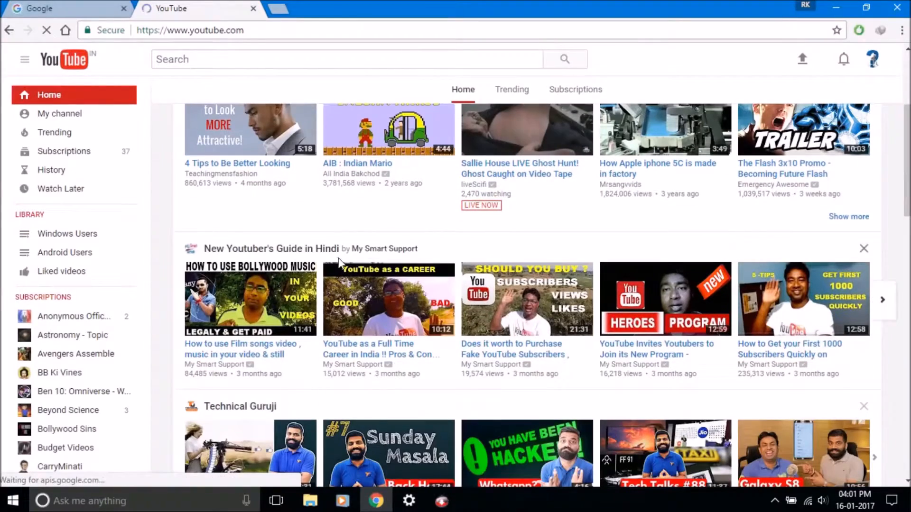
scroll("up", 3)
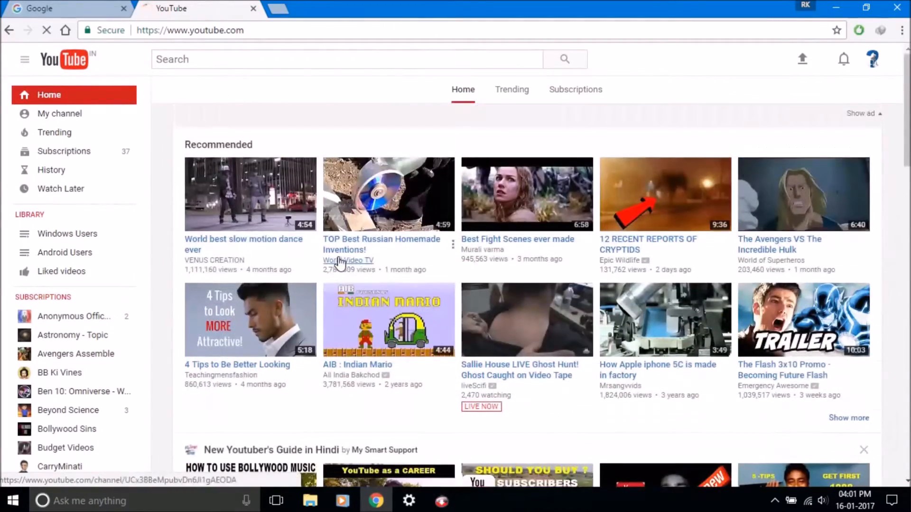
right_click(243, 244)
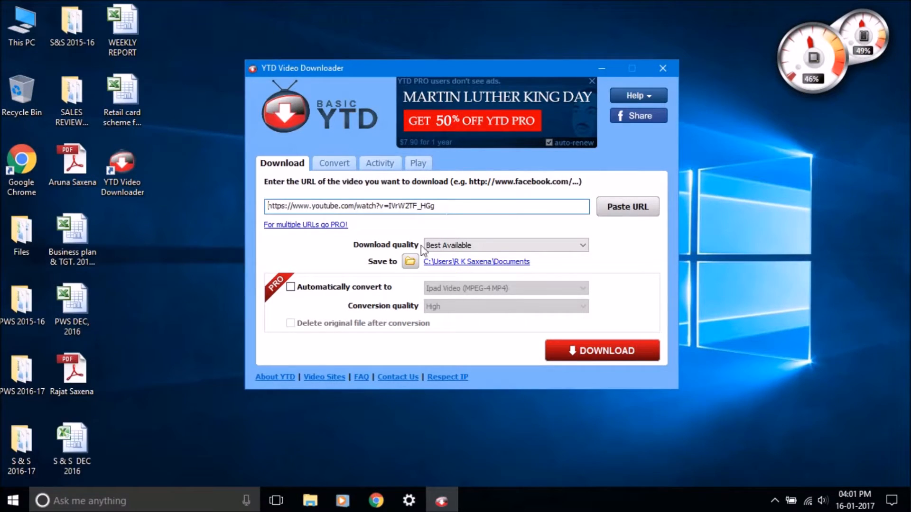
Step: Set the download quality for the pasted YouTube link to 1080p Full HD
left_click(581, 245)
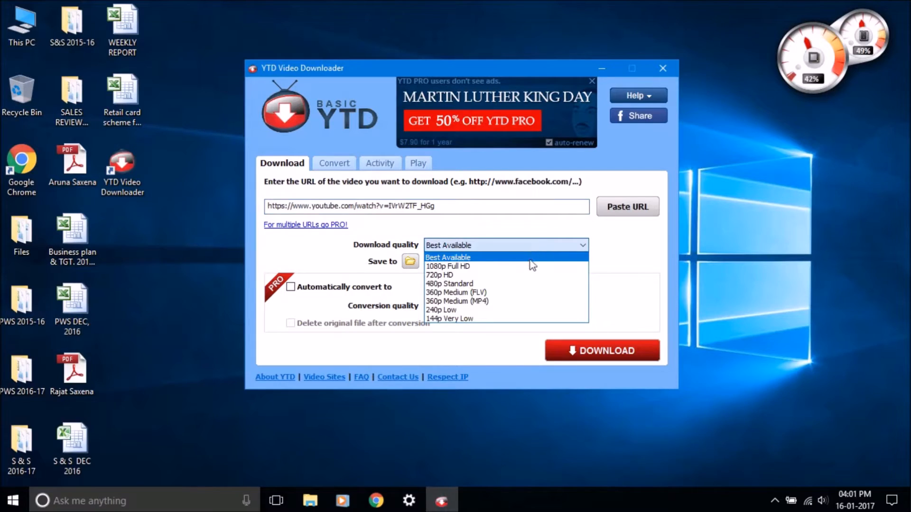
mouse_move(513, 284)
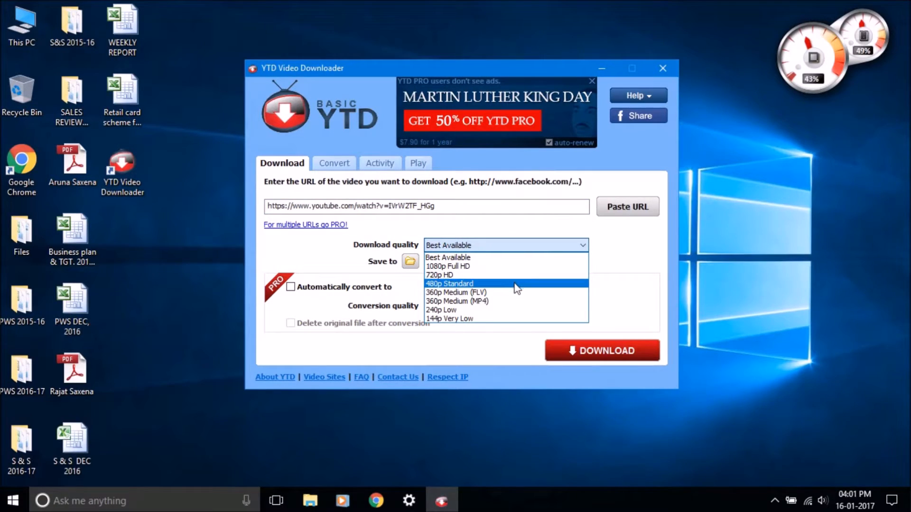
mouse_move(516, 310)
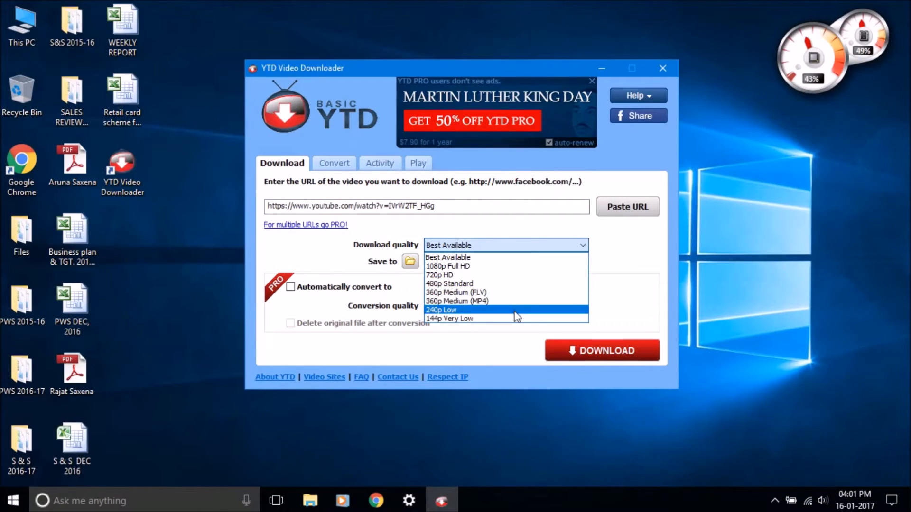
mouse_move(506, 270)
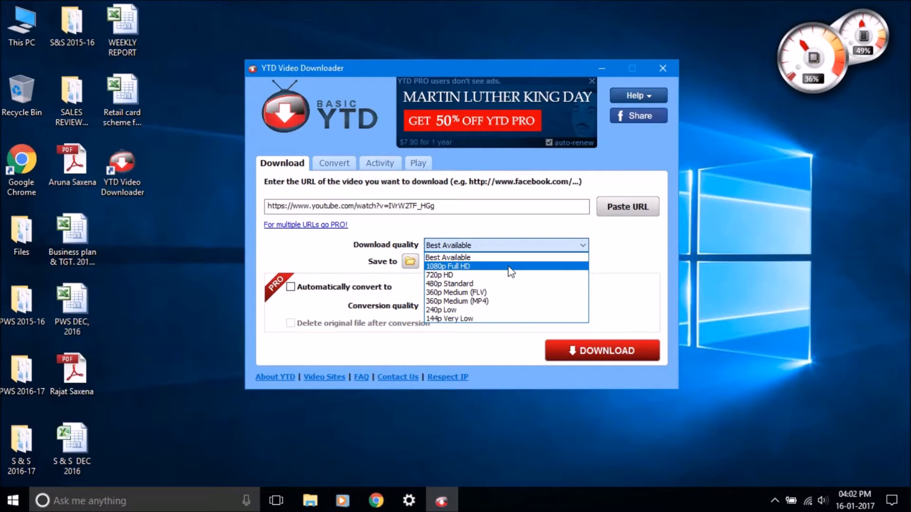
left_click(447, 266)
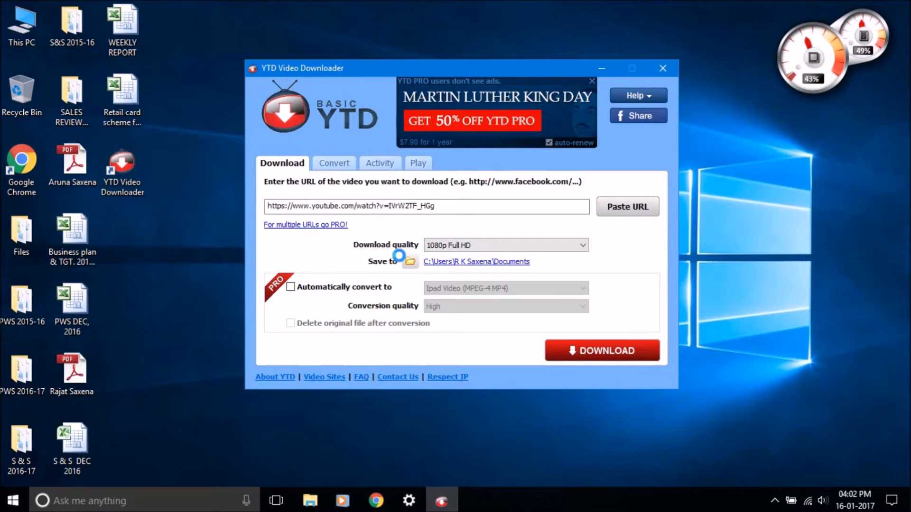
Step: Save to the user's home folder and start the download, listed under Activity at 0%
left_click(409, 261)
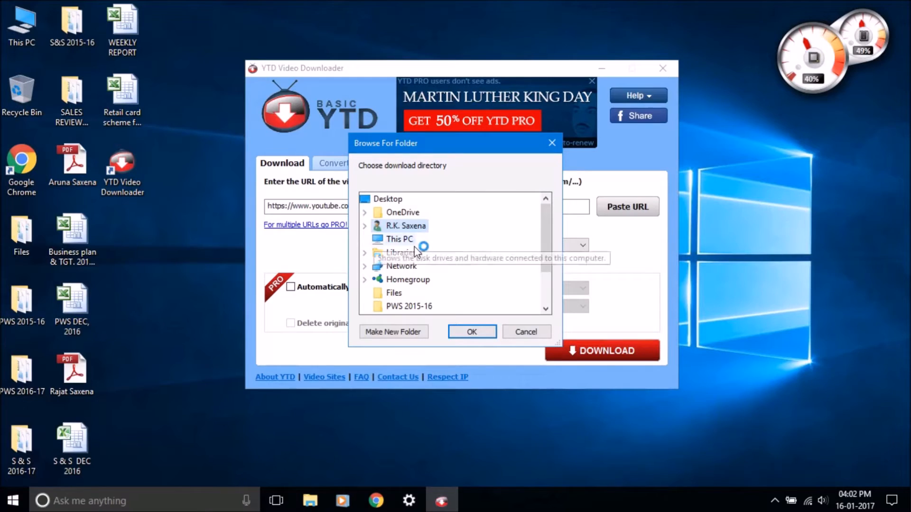
mouse_move(441, 251)
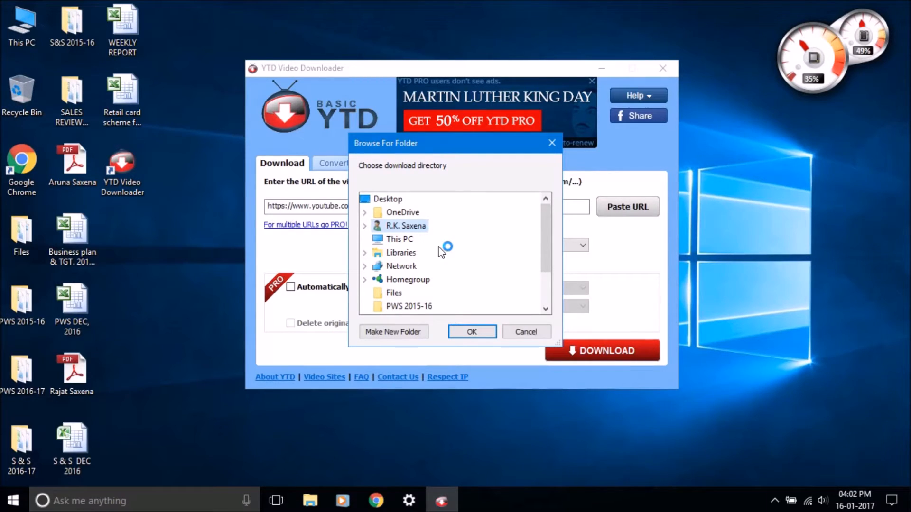
scroll("down", 3)
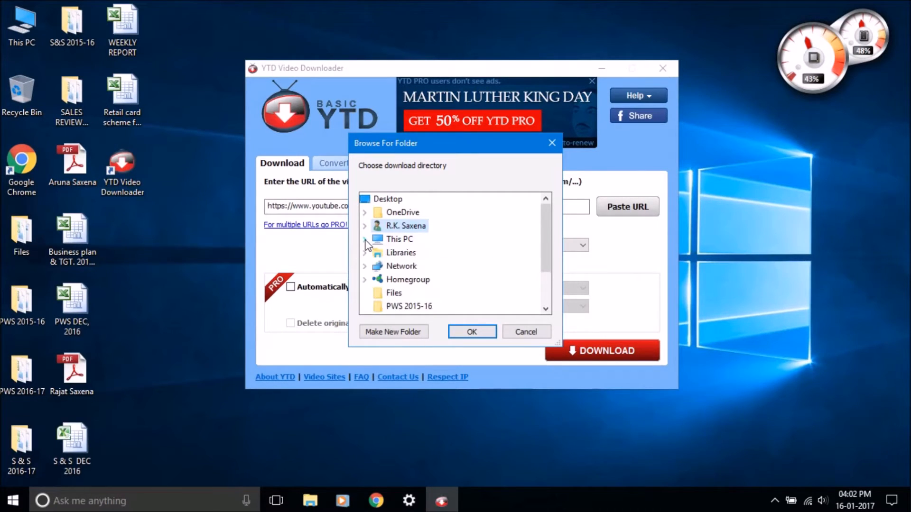
left_click(472, 332)
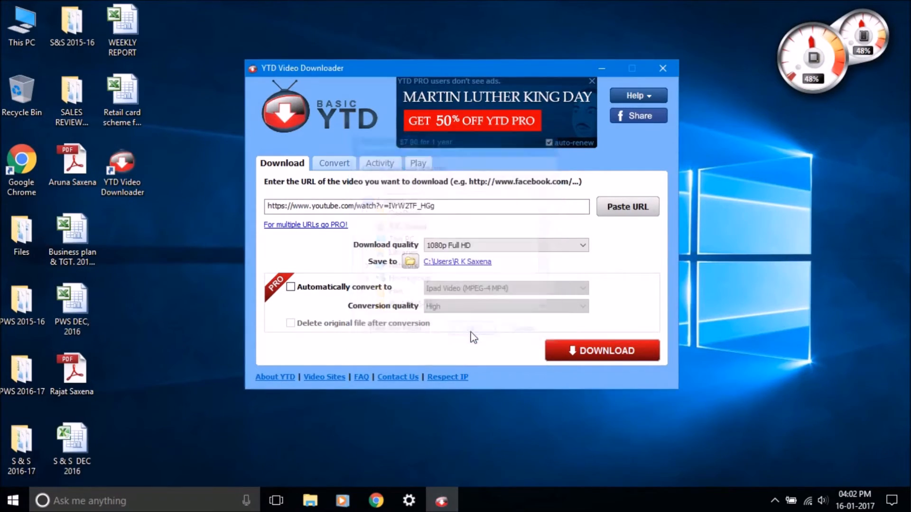
mouse_move(573, 270)
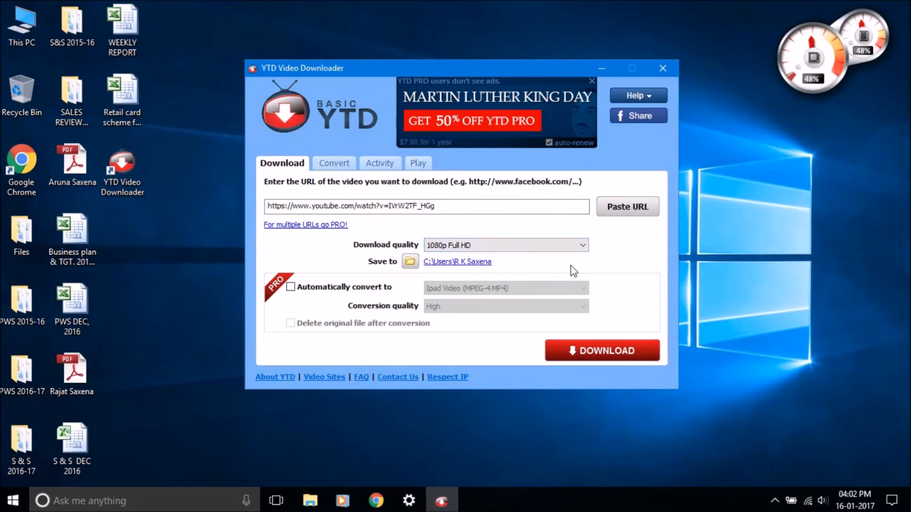
left_click(601, 350)
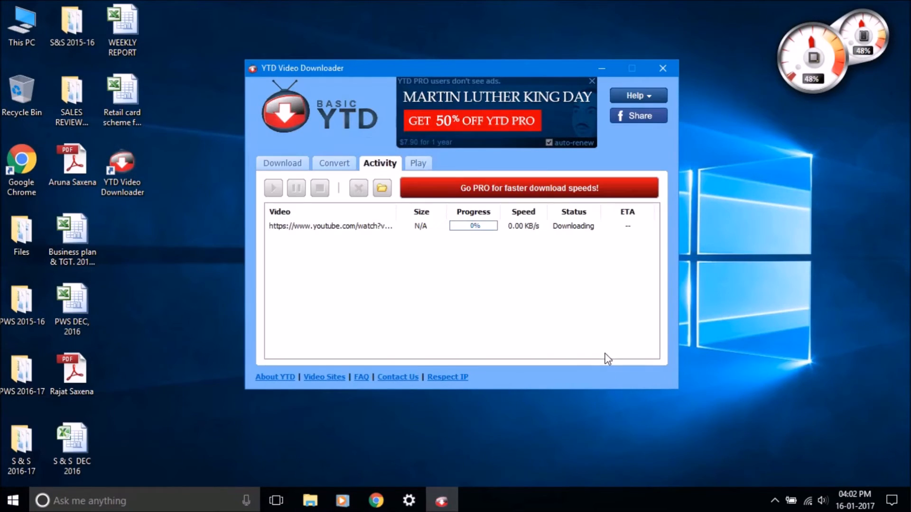